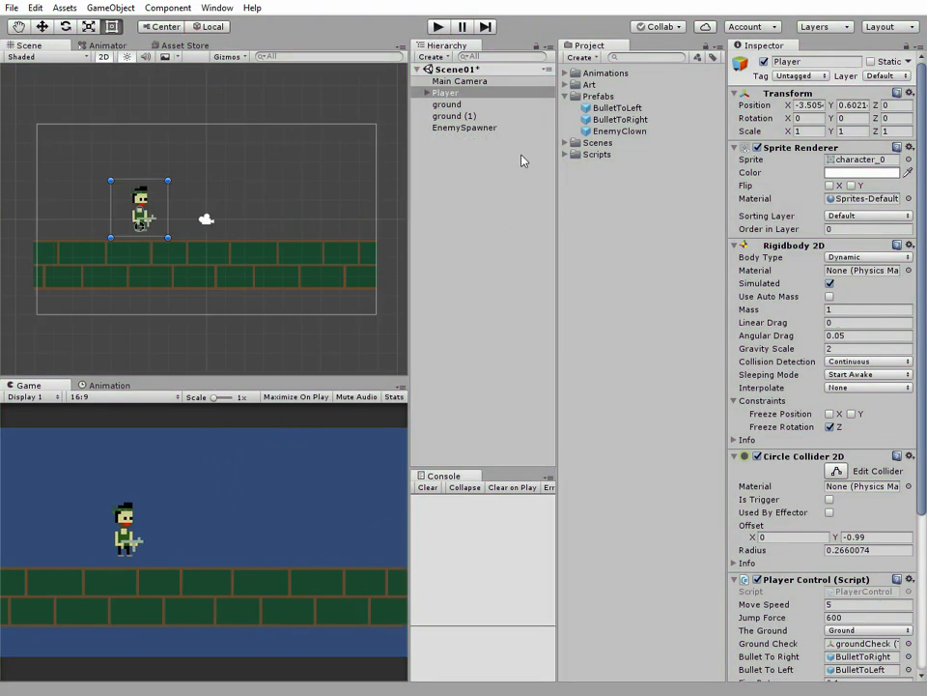
{"action": "mouse_move", "coordinate": [607, 162]}
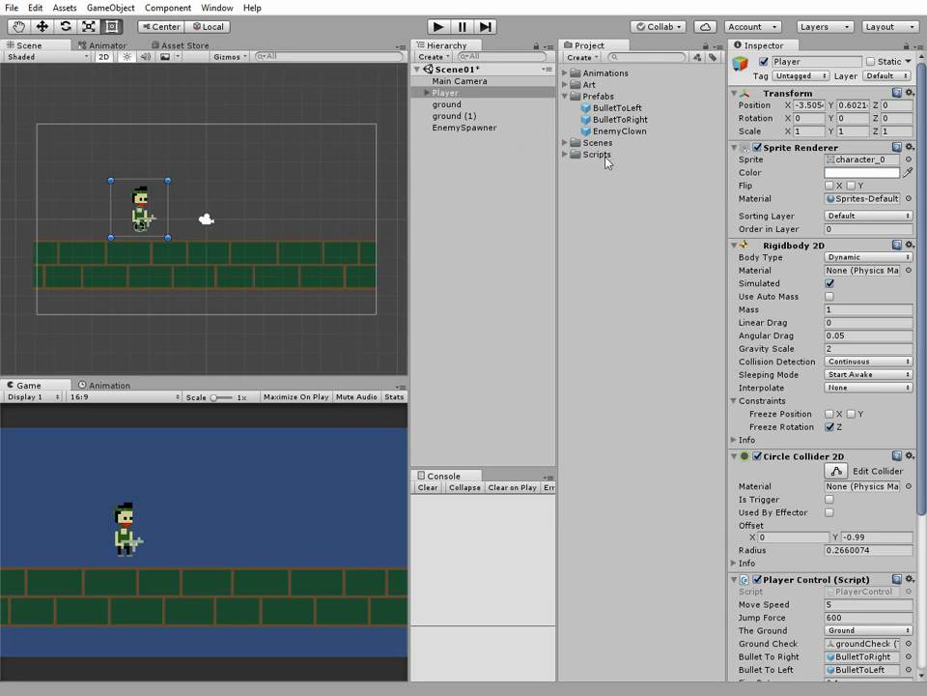
{"action": "mouse_move", "coordinate": [606, 158]}
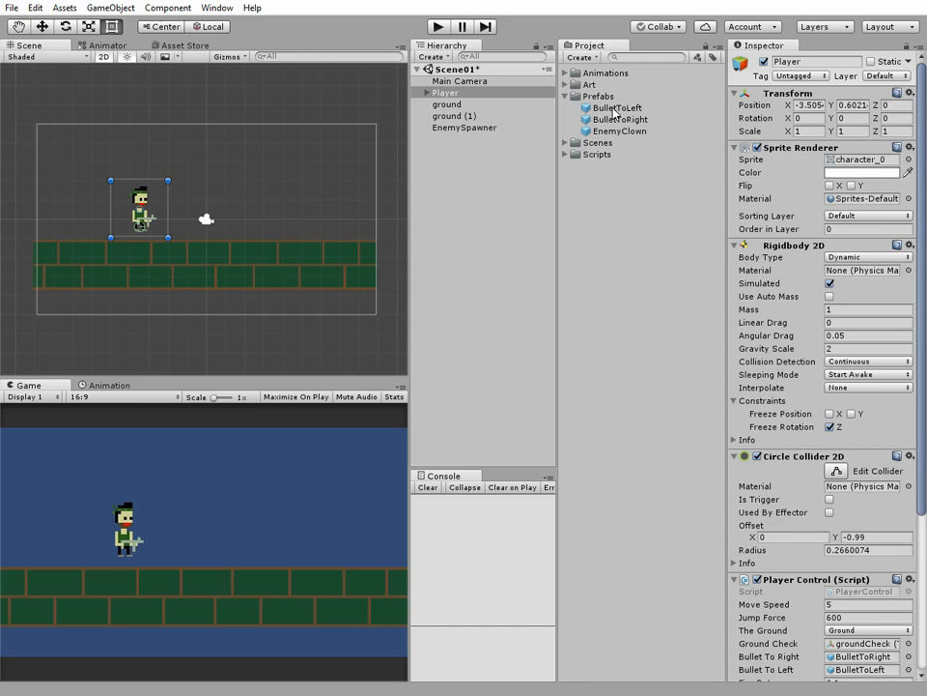
Add a new tag named Bullet via the Tag dropdown and save it, then select the BulletToLeft prefab
{"action": "left_click", "coordinate": [800, 76]}
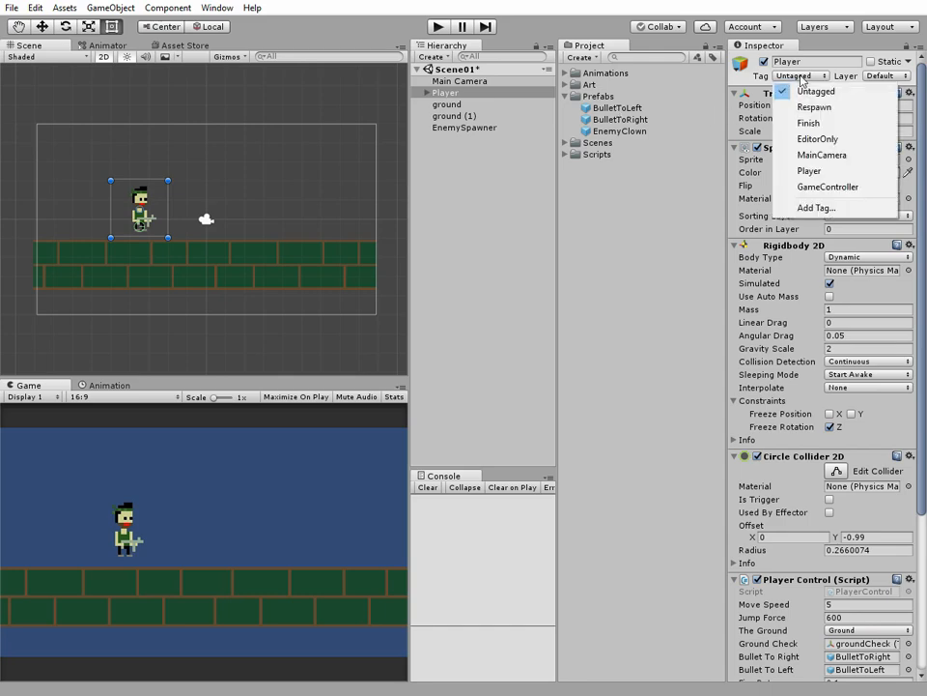
{"action": "left_click", "coordinate": [817, 91]}
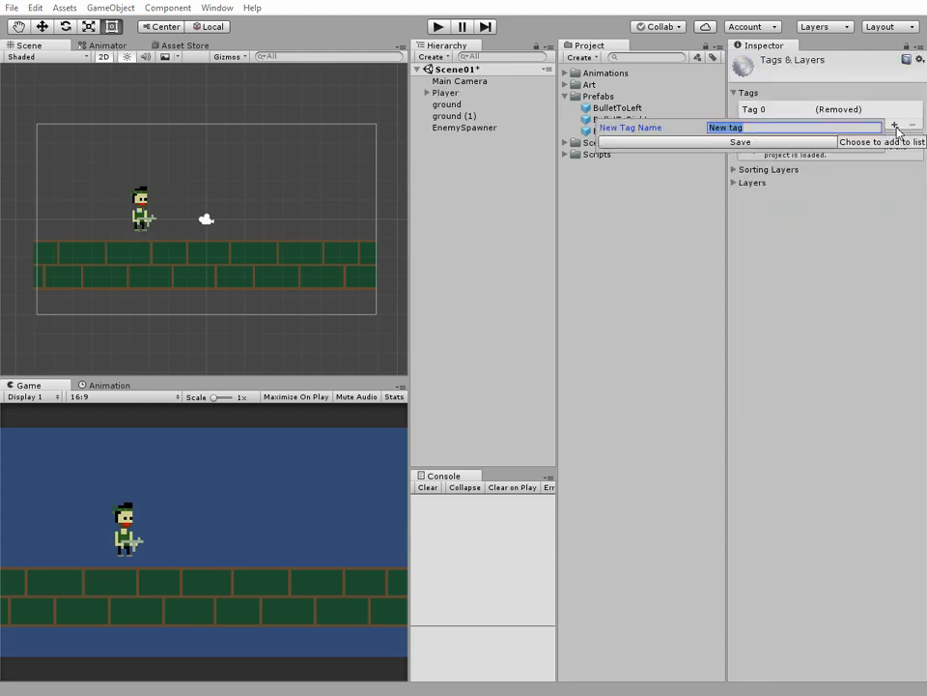
{"action": "type", "text": "B"}
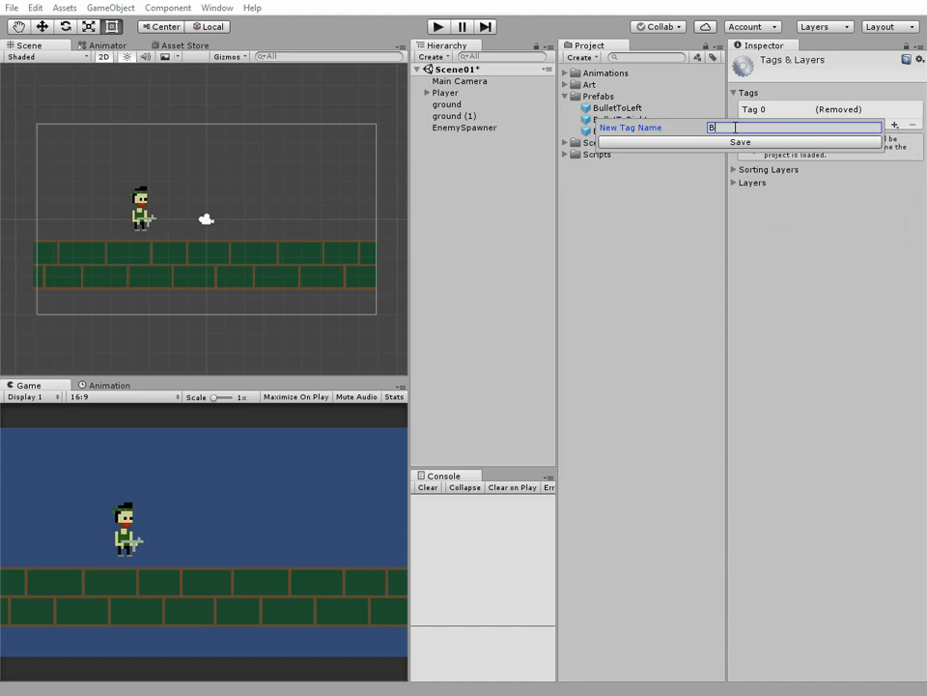
{"action": "left_click", "coordinate": [740, 143]}
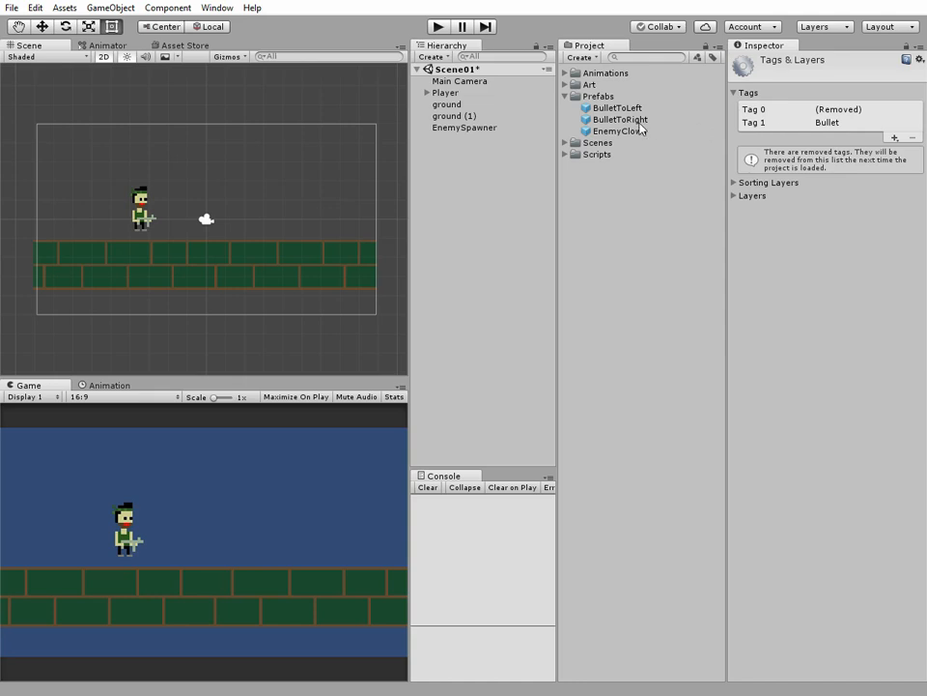
{"action": "left_click", "coordinate": [616, 108]}
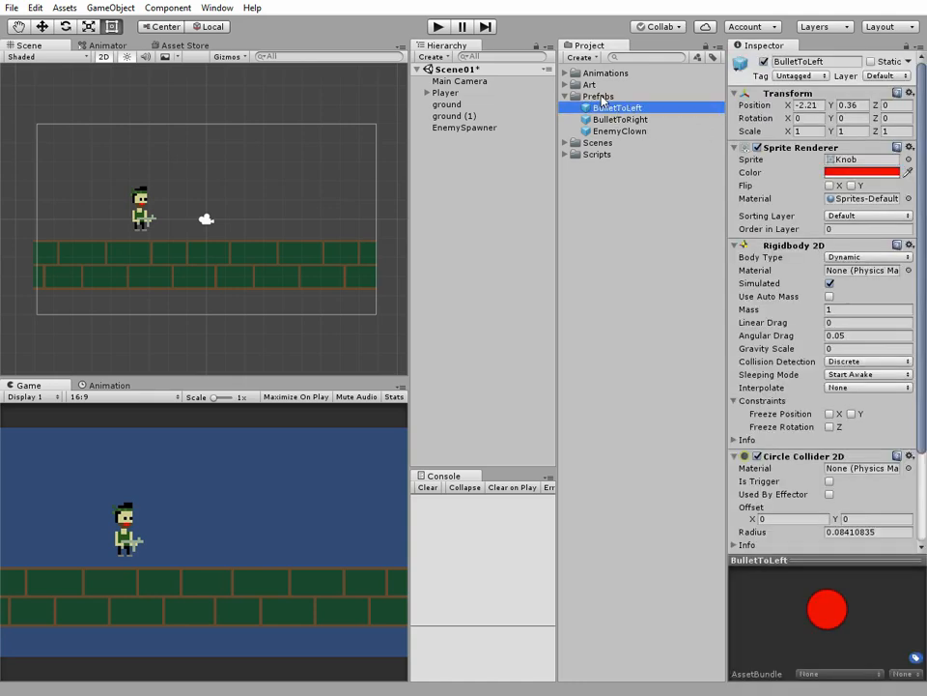
Assign the Bullet tag to BulletToLeft and BulletToRight, then select the EnemyClown prefab
{"action": "left_click", "coordinate": [799, 75]}
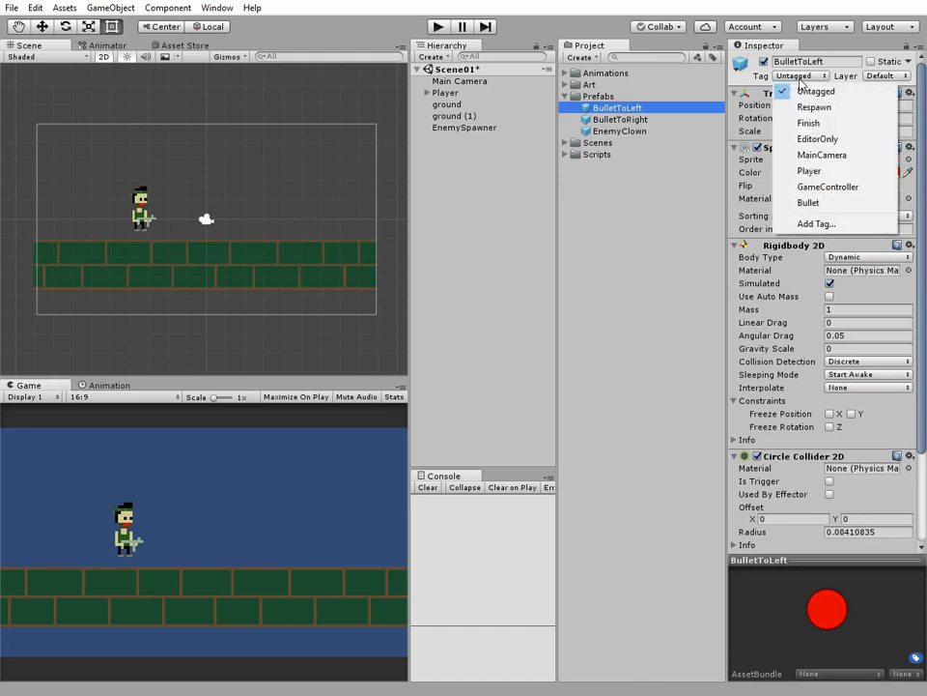
{"action": "left_click", "coordinate": [807, 203]}
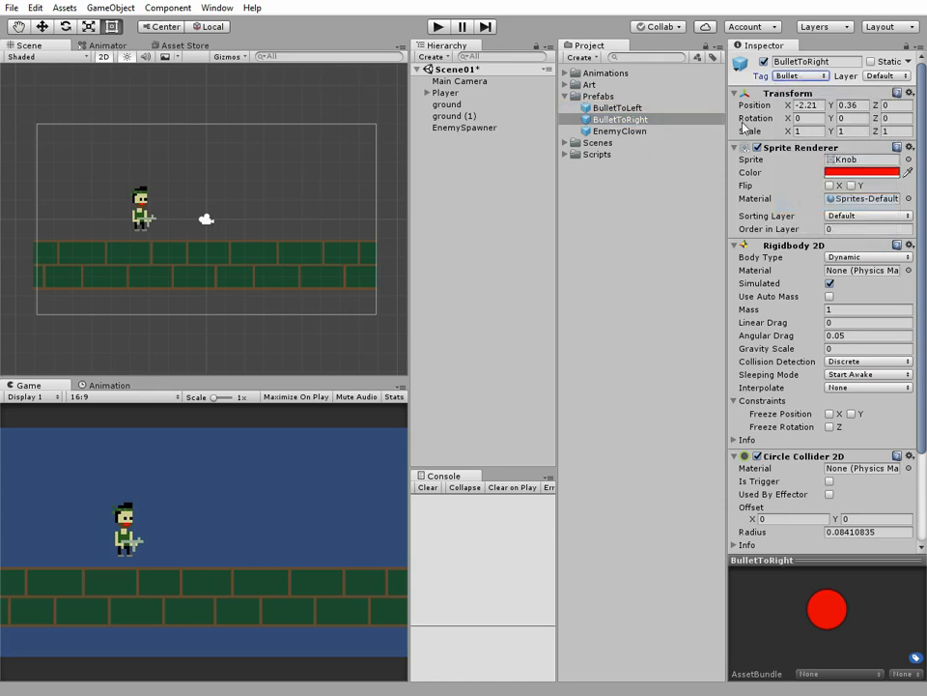
{"action": "left_click", "coordinate": [616, 108]}
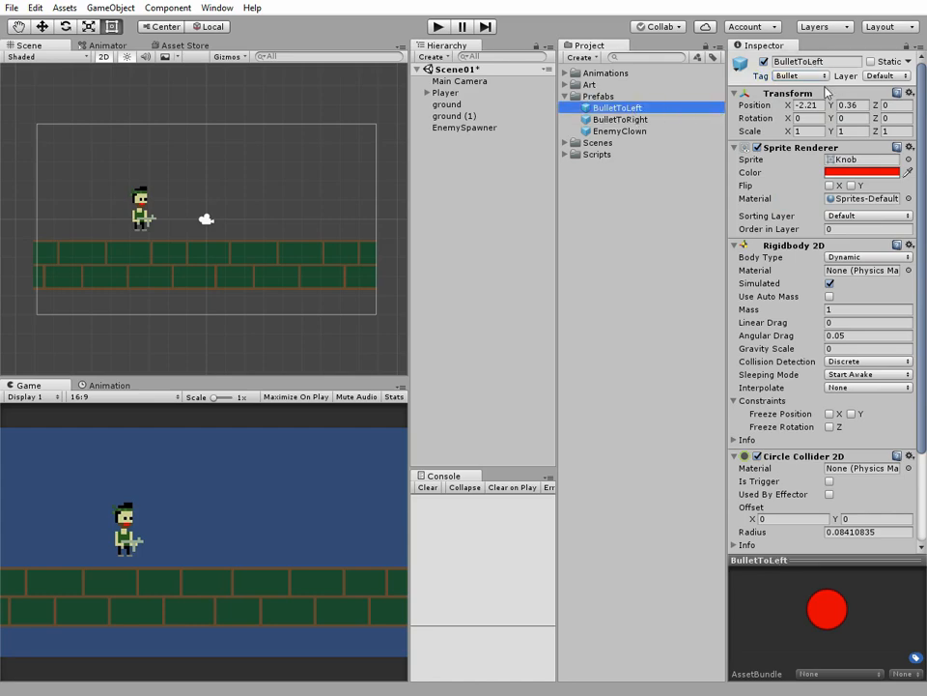
{"action": "left_click", "coordinate": [622, 120]}
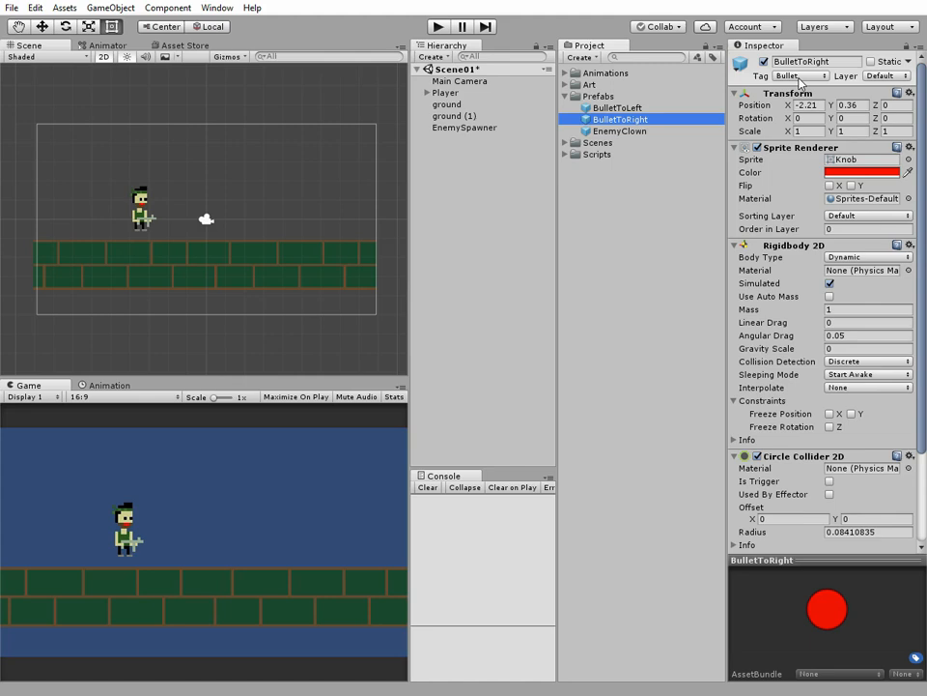
{"action": "left_click", "coordinate": [620, 132]}
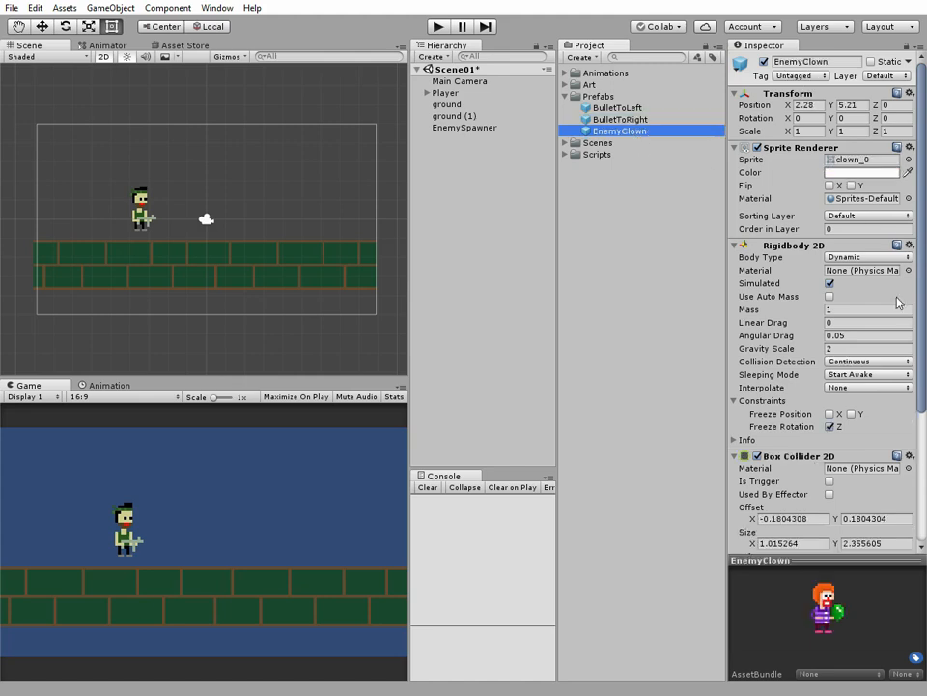
Add a new C# script component named ClownScript to EnemyClown and select the script asset
{"action": "left_click", "coordinate": [821, 533]}
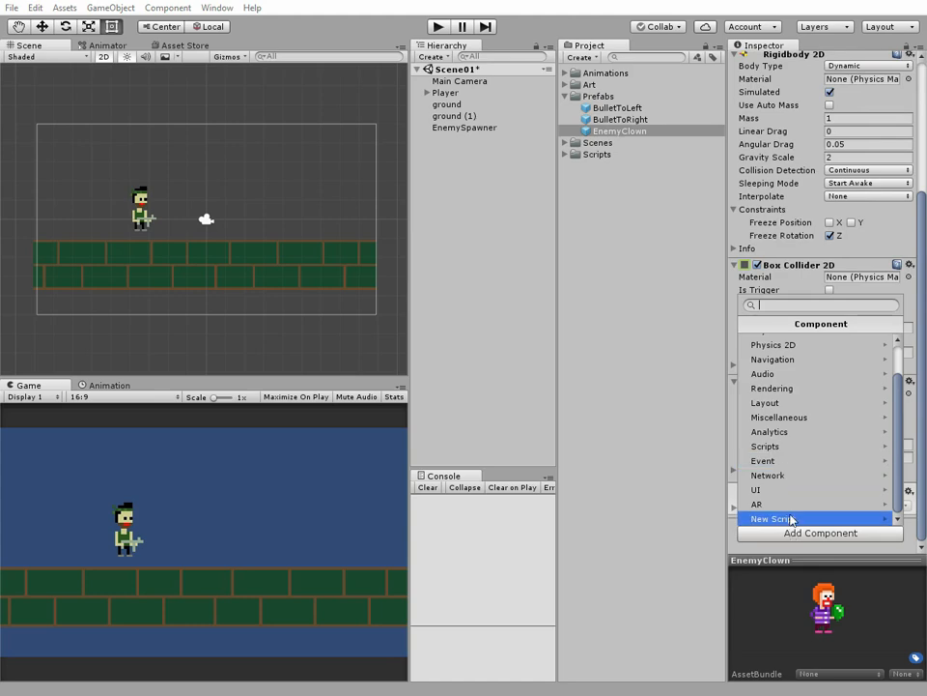
{"action": "left_click", "coordinate": [769, 517]}
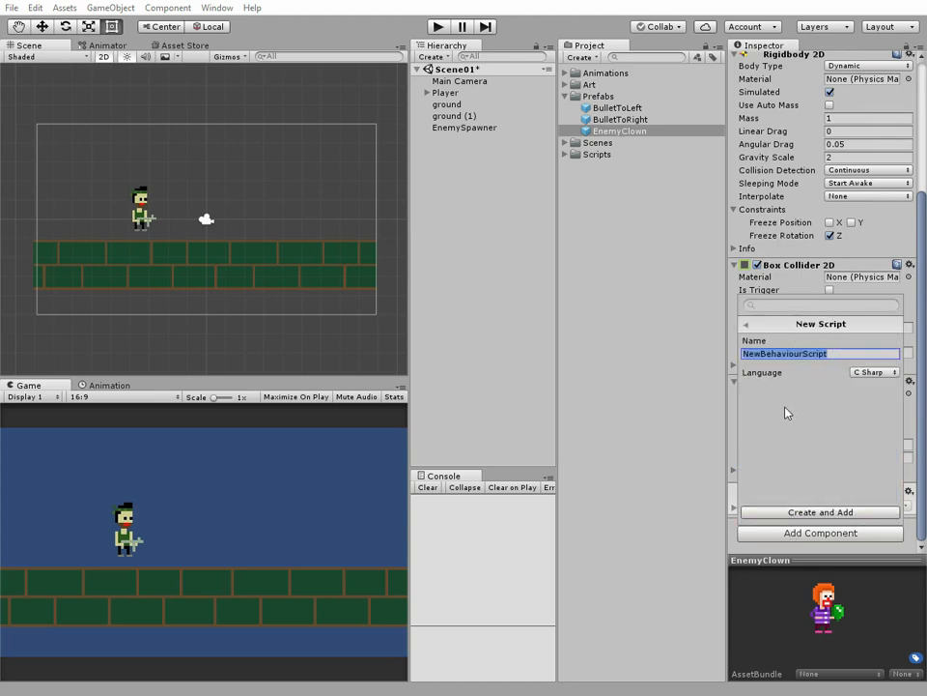
{"action": "type", "text": "ClownScr"}
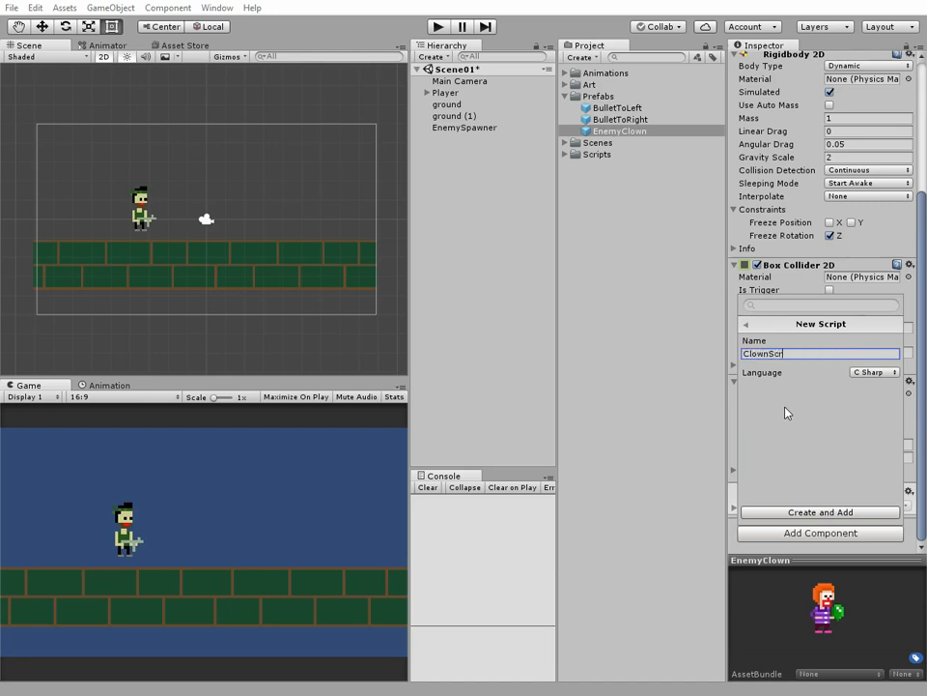
{"action": "left_click", "coordinate": [819, 512]}
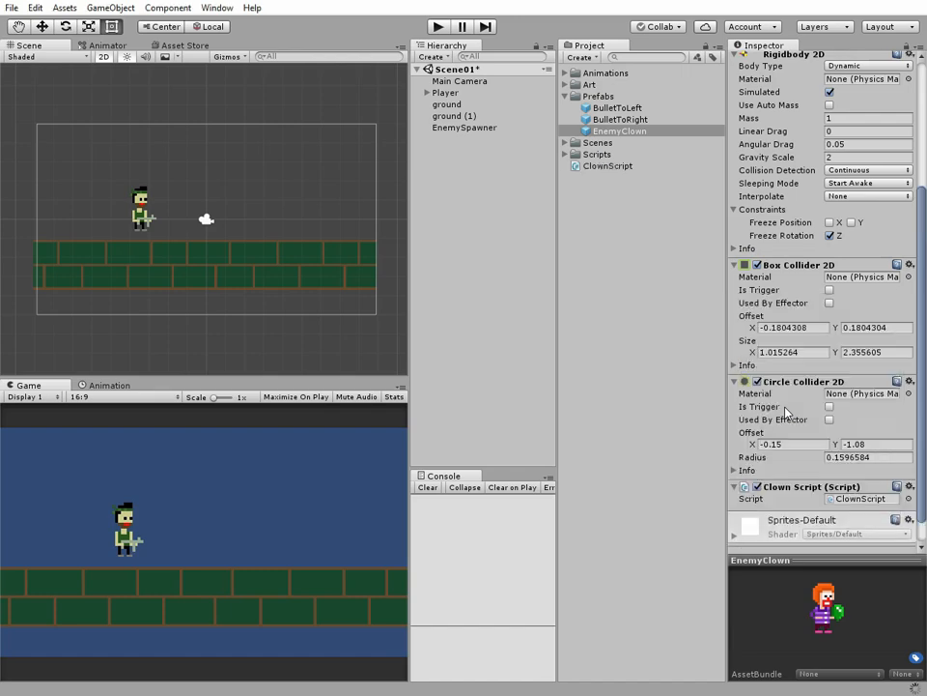
{"action": "left_click", "coordinate": [606, 166]}
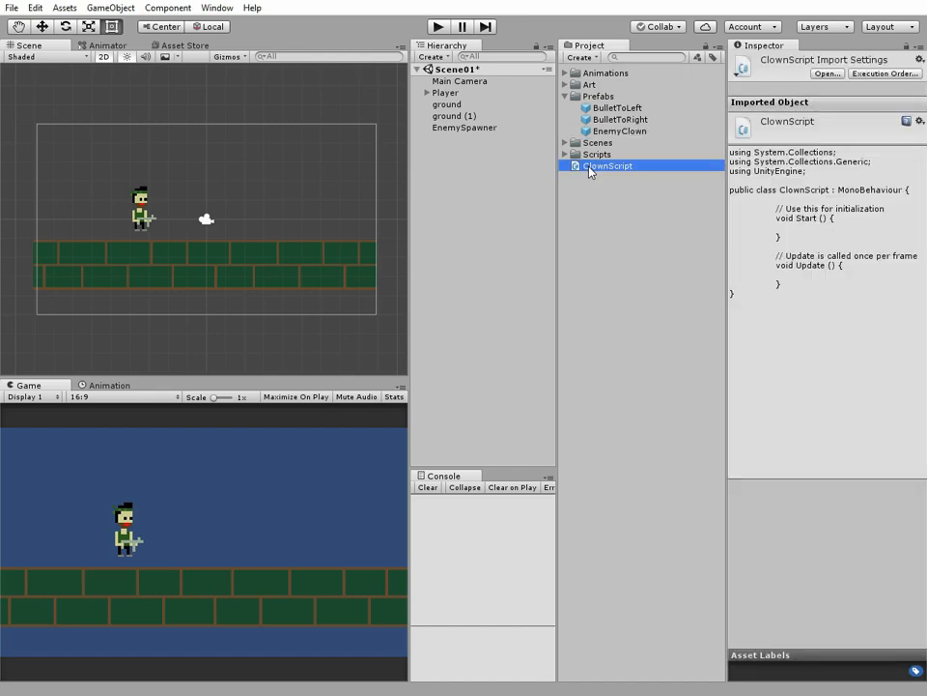
Drag ClownScript into the Scripts folder and open it for editing in MonoDevelop
{"action": "left_click", "coordinate": [597, 154]}
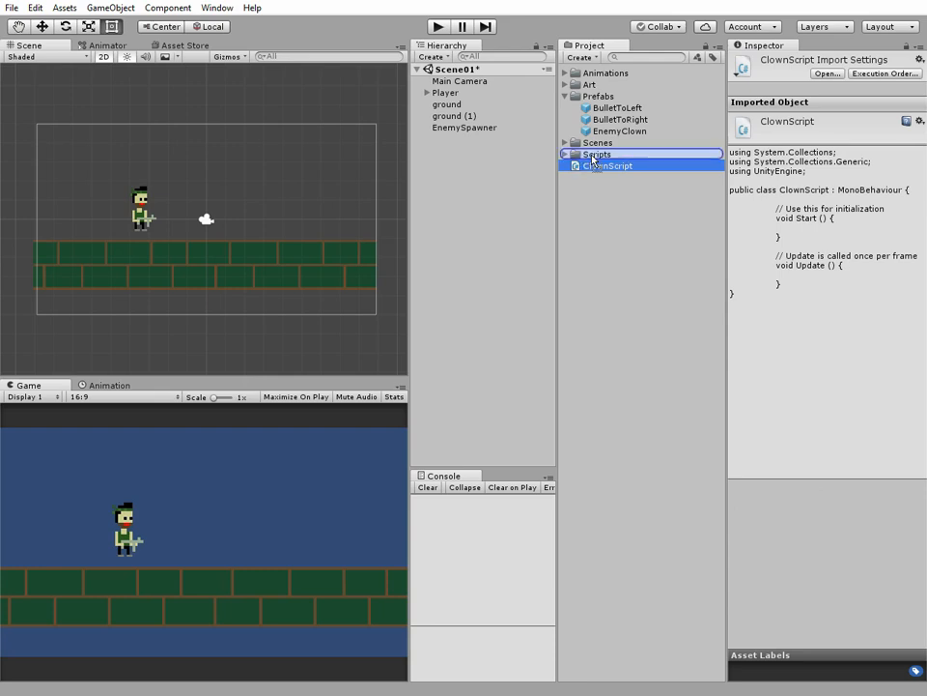
{"action": "left_click", "coordinate": [564, 155]}
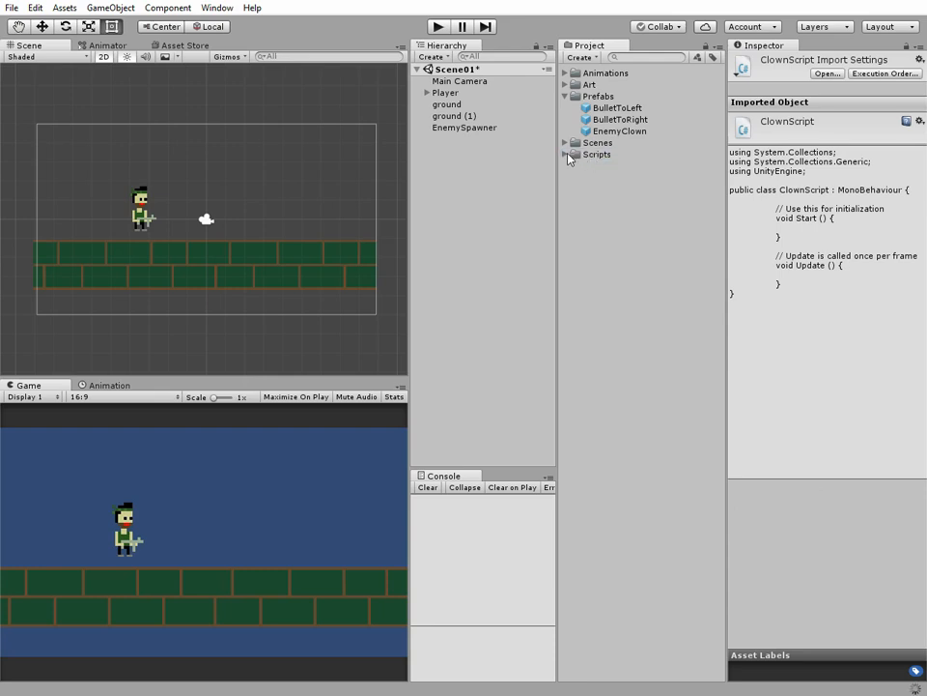
{"action": "left_click", "coordinate": [595, 154]}
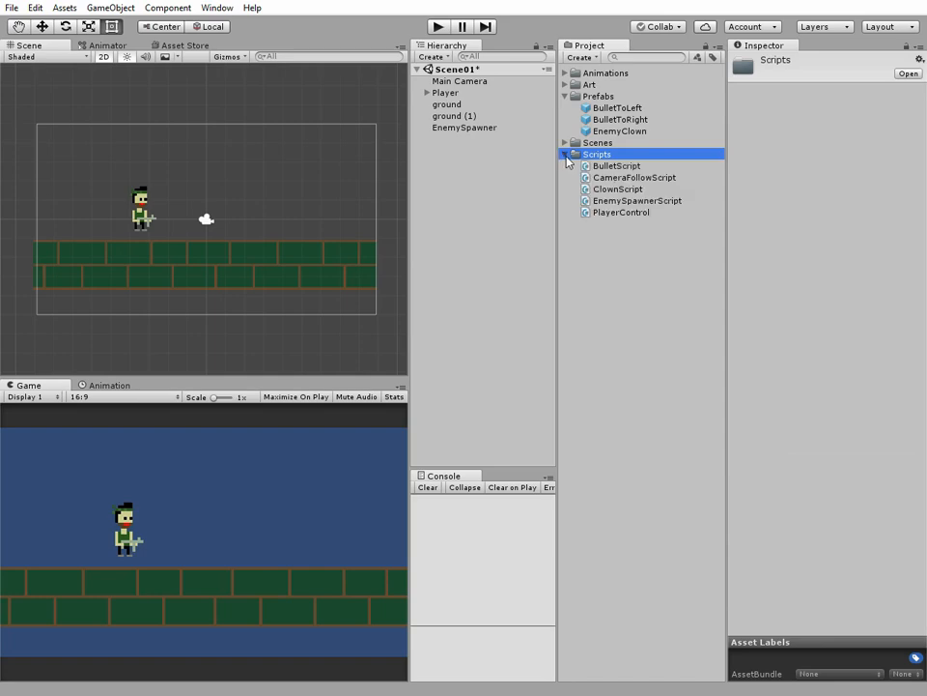
{"action": "left_click", "coordinate": [619, 189]}
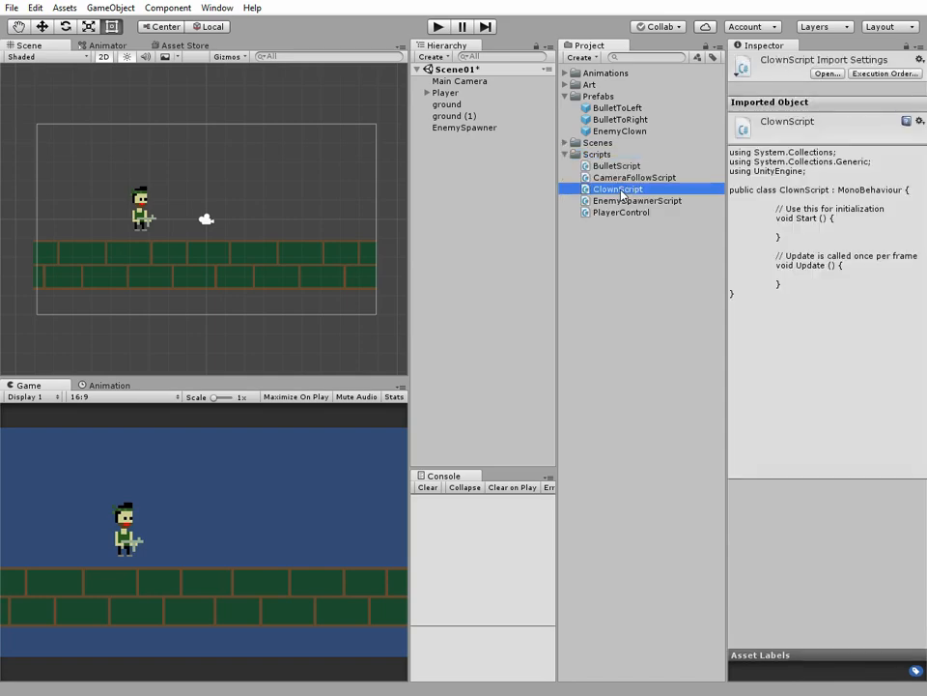
{"action": "double_click", "coordinate": [619, 189]}
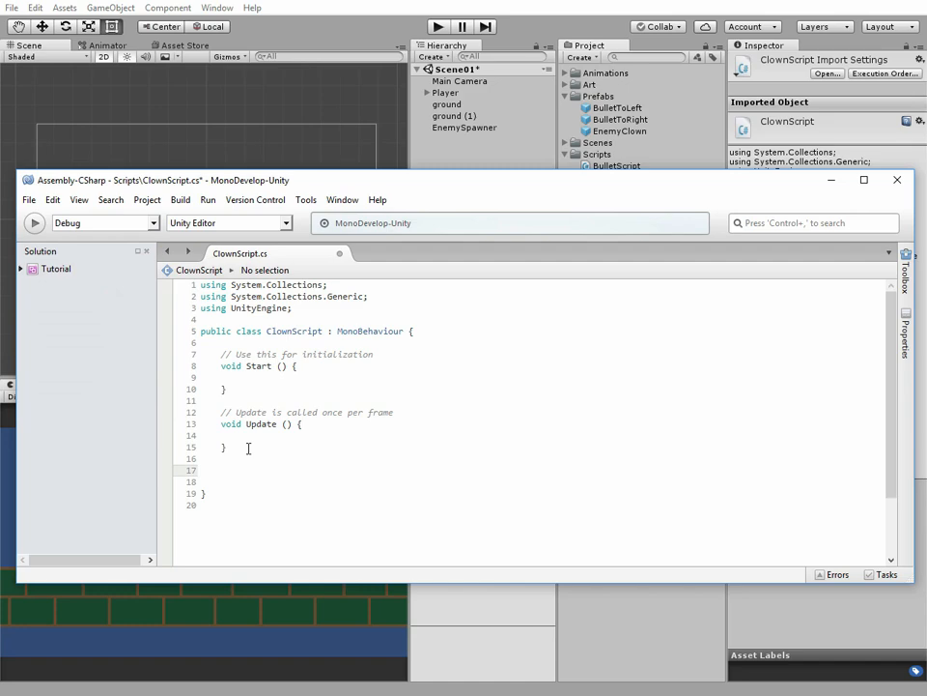
Write an empty void OnCollisionEnter2D(Collision2D col) method below Update
{"action": "type", "text": "void"}
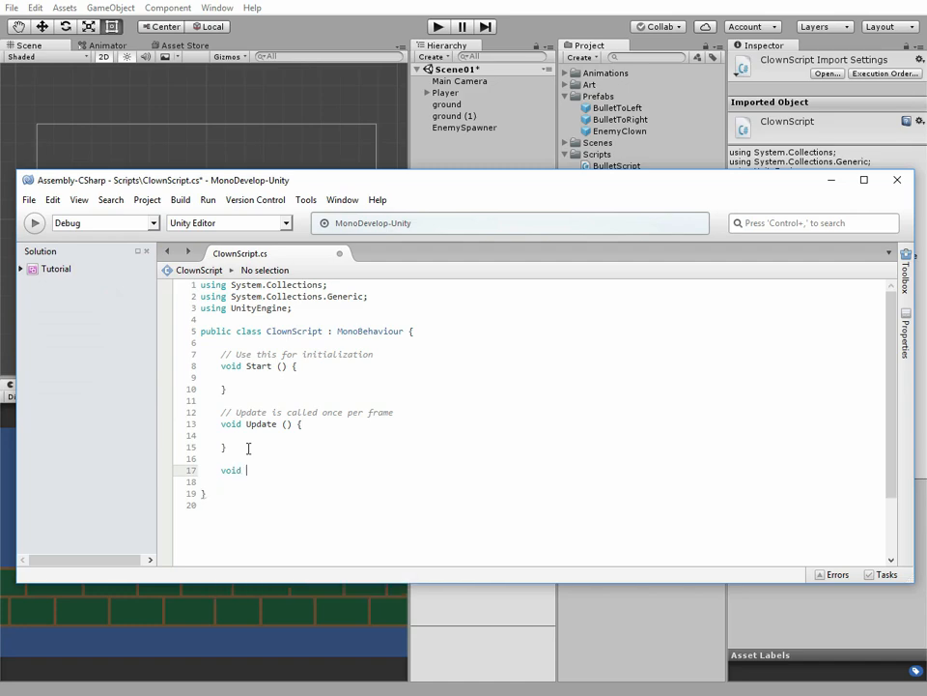
{"action": "type", "text": "OnCollisionE"}
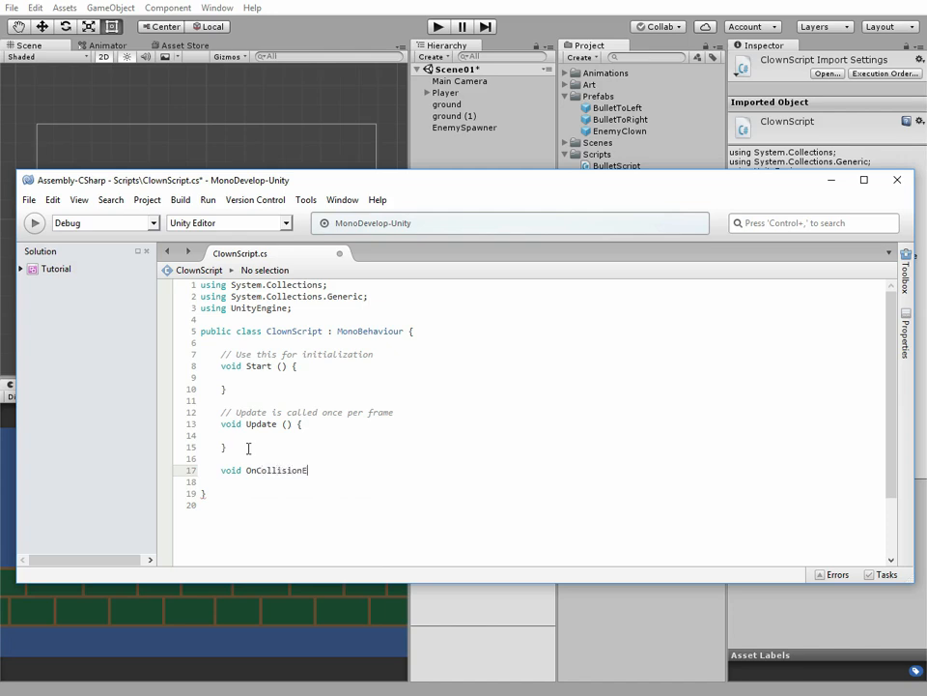
{"action": "type", "text": "nter2D"}
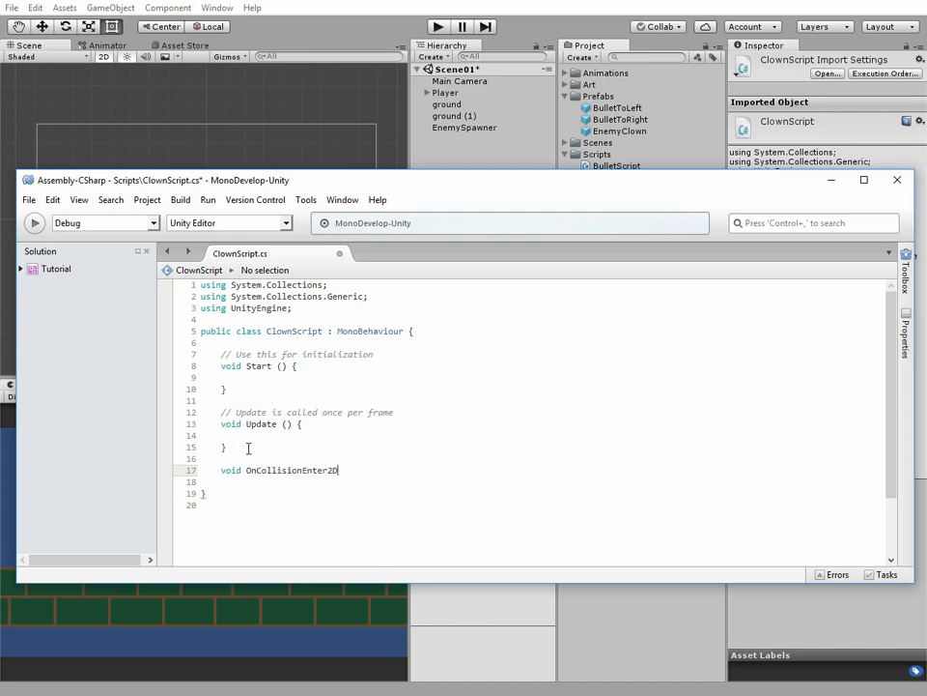
{"action": "type", "text": "(Collision2D col"}
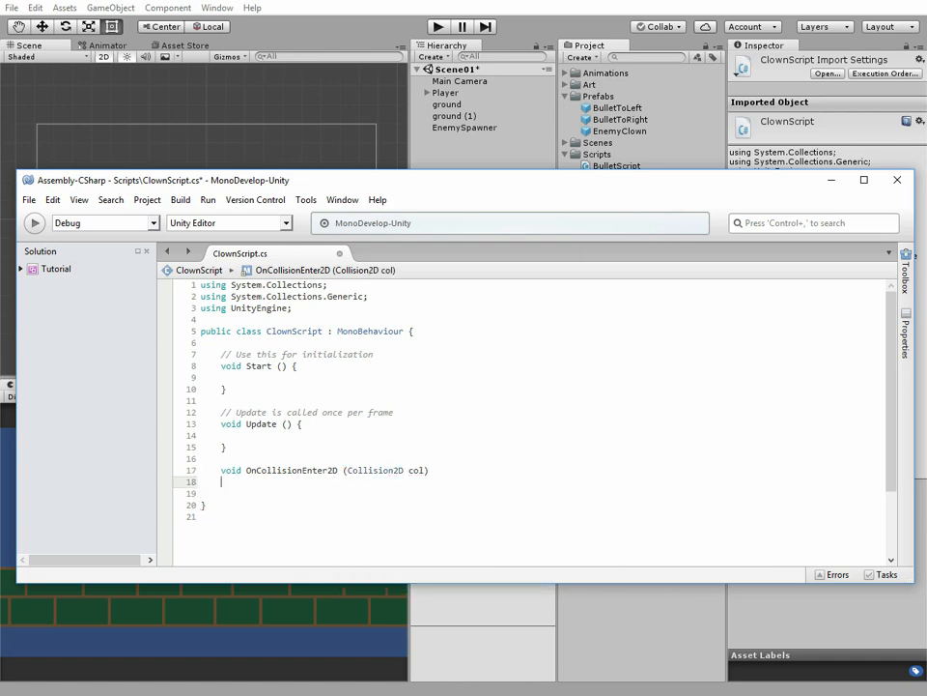
{"action": "type", "text": "{"}
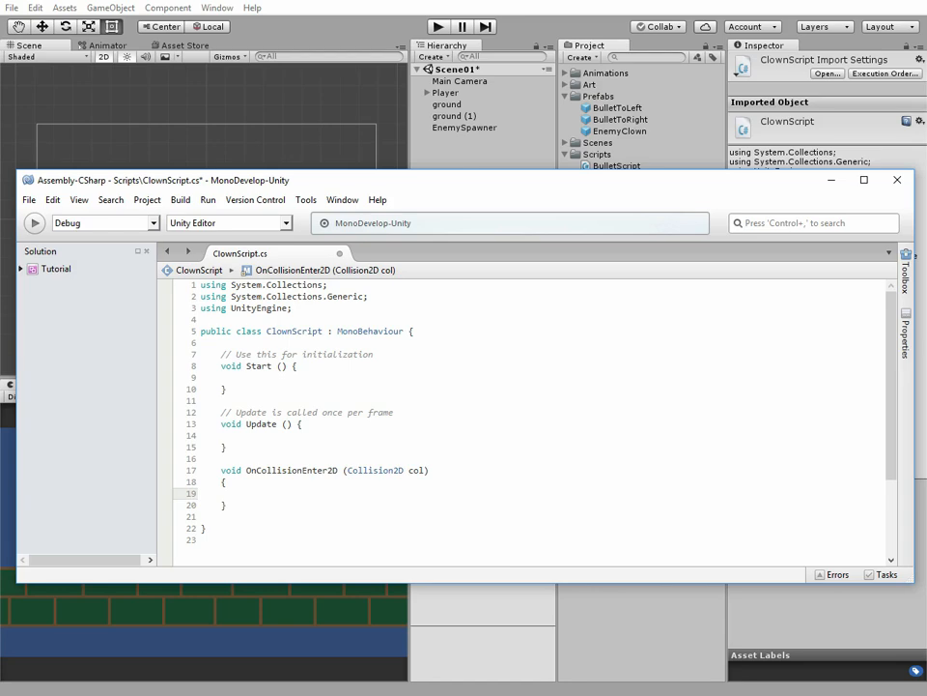
{"action": "left_click", "coordinate": [240, 492]}
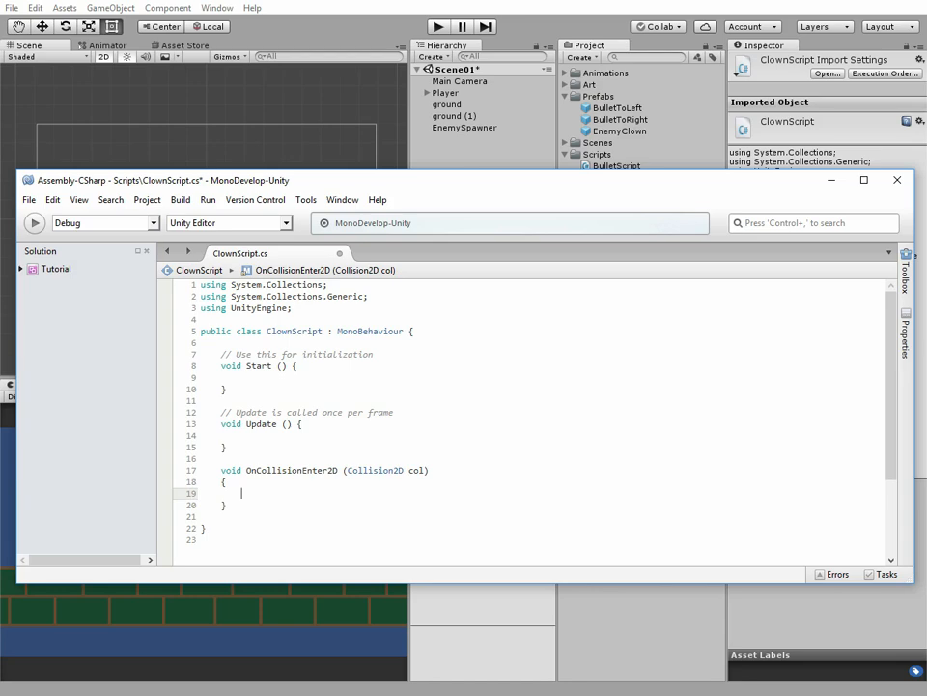
Add if (col.gameObject.tag.Equals("Bullet")) with an empty braced body
{"action": "type", "text": "if ()"}
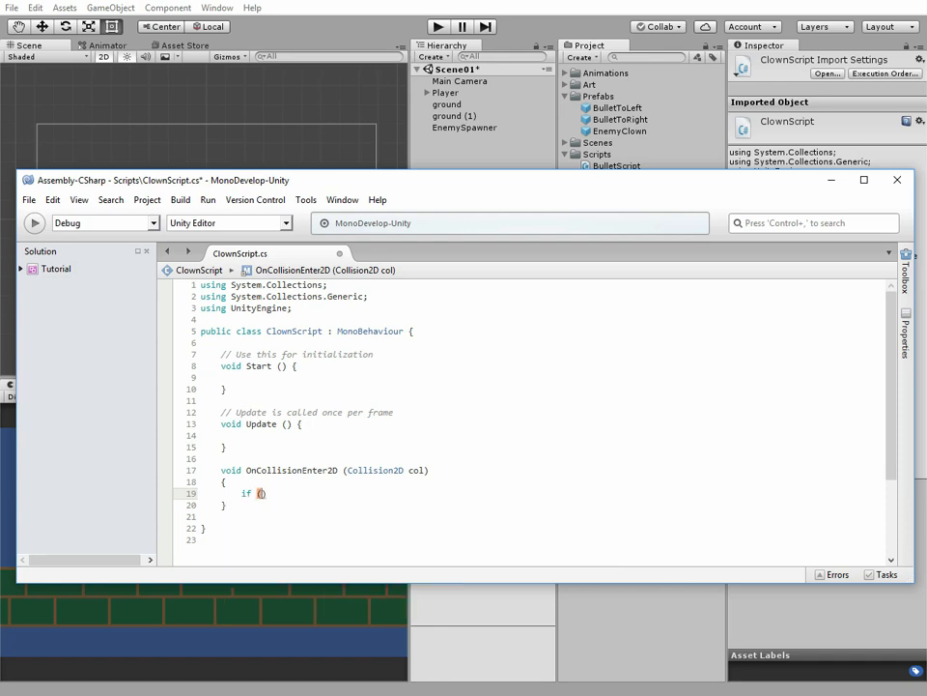
{"action": "type", "text": "col."}
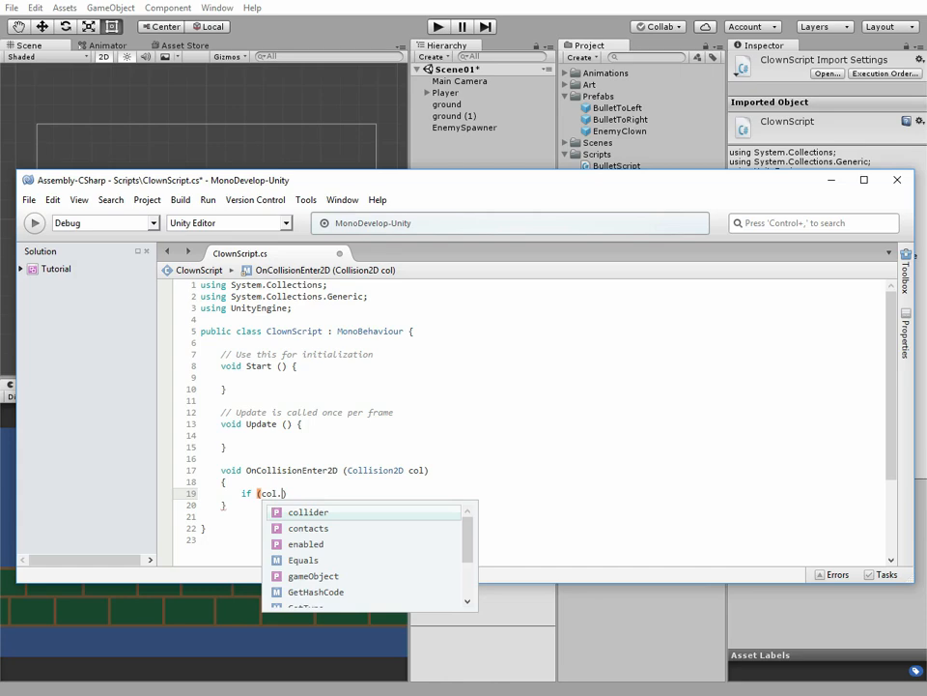
{"action": "type", "text": "gameObject"}
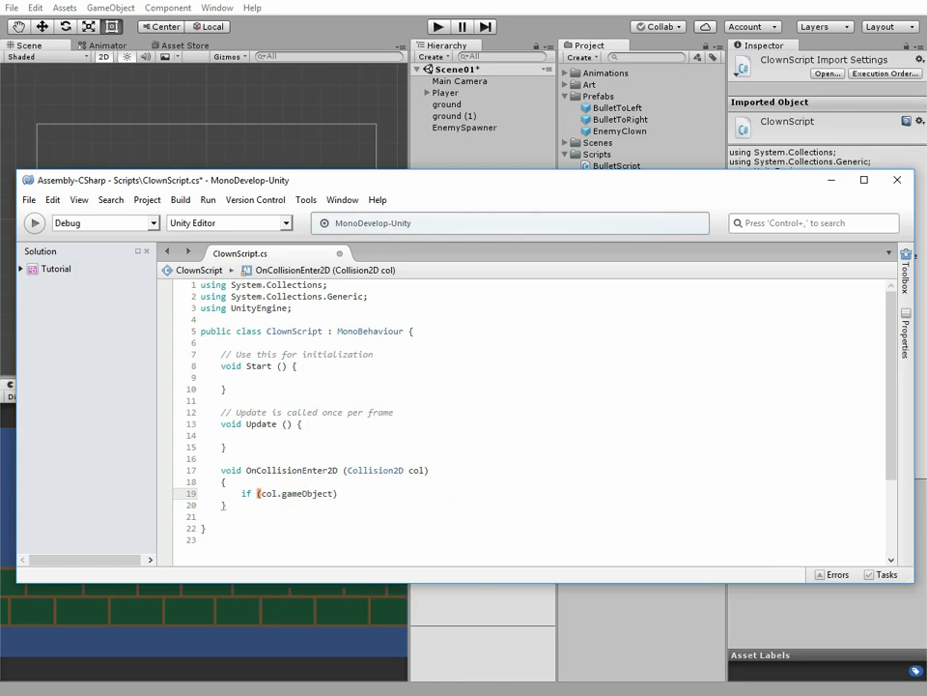
{"action": "type", "text": ".tag.Equals("}
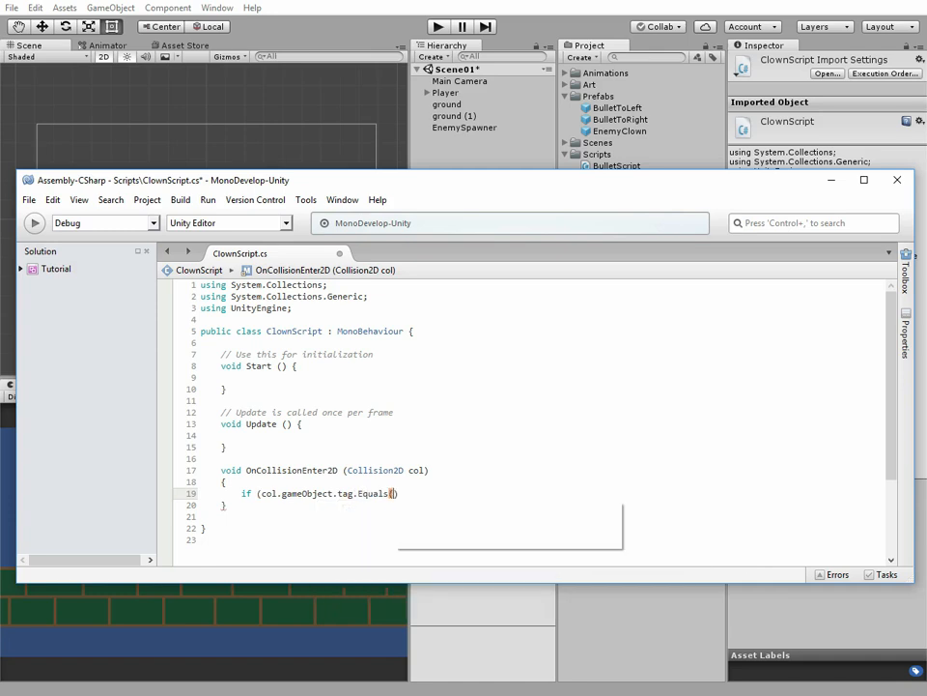
{"action": "type", "text": "\"e\""}
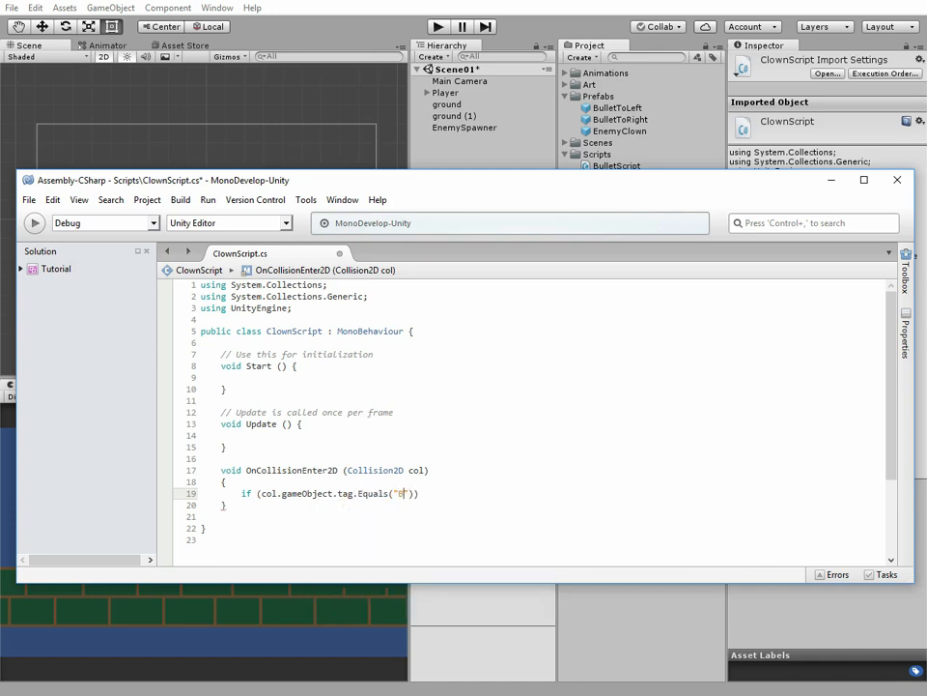
{"action": "type", "text": "Bullet"}
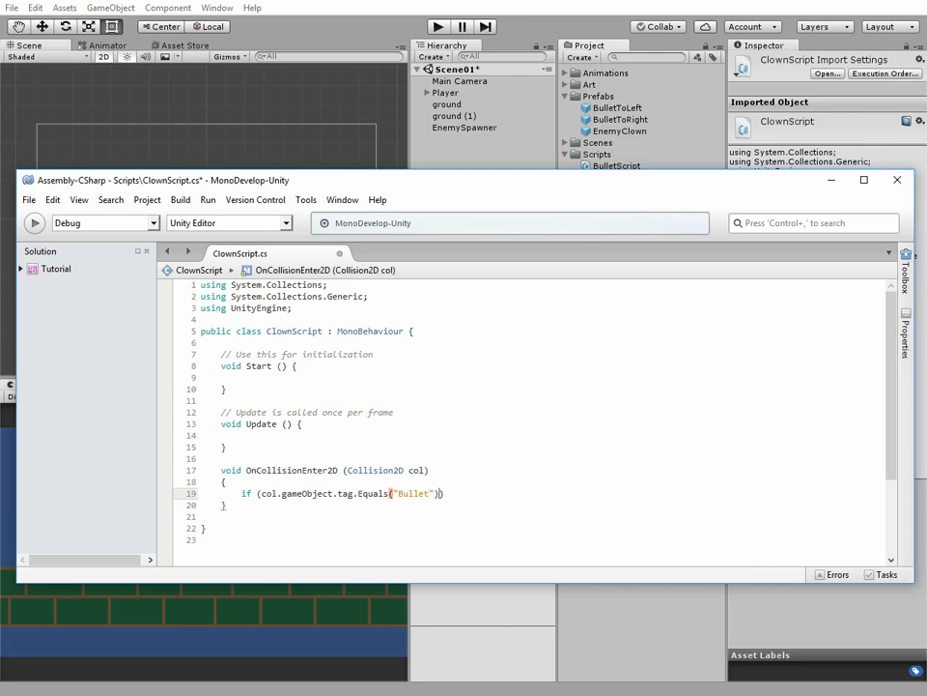
{"action": "type", "text": "{"}
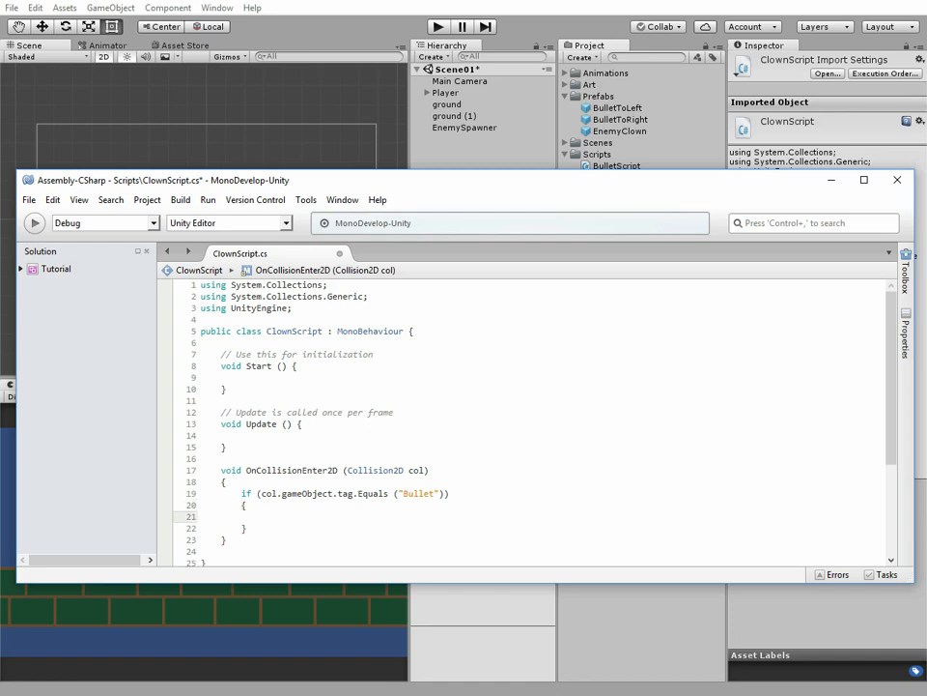
Inside the if block add Destroy(col.gameObject); and Destroy(gameObject); then save the script
{"action": "type", "text": "Destroy ("}
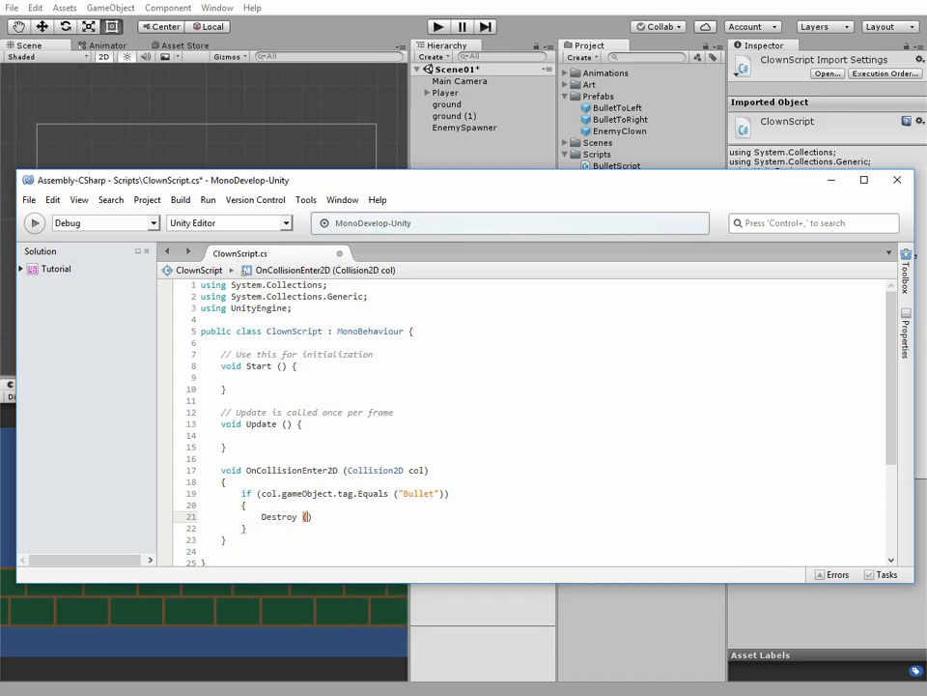
{"action": "type", "text": "col."}
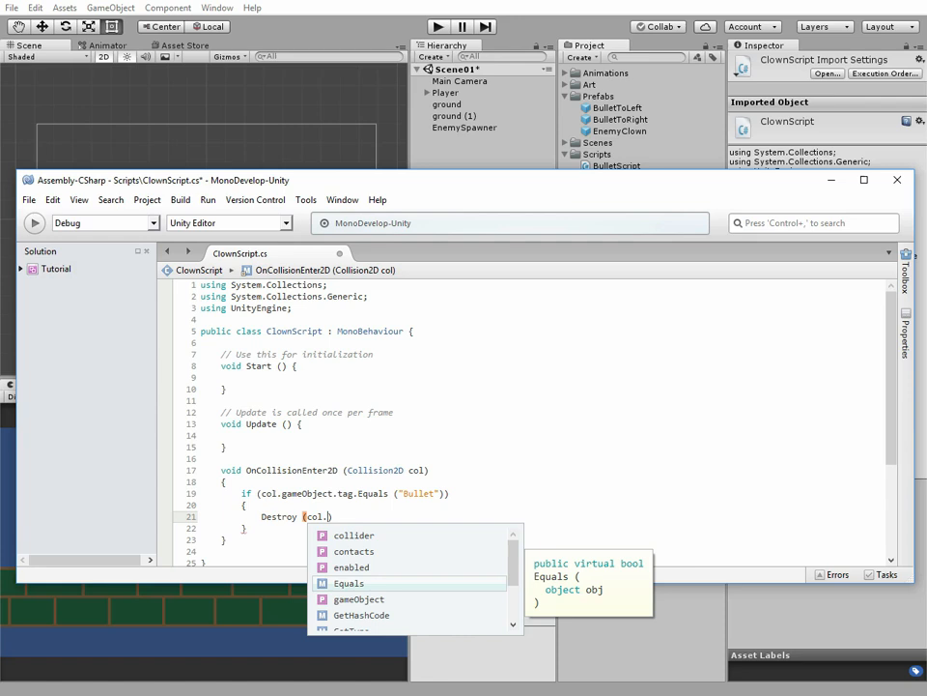
{"action": "type", "text": "gameObject"}
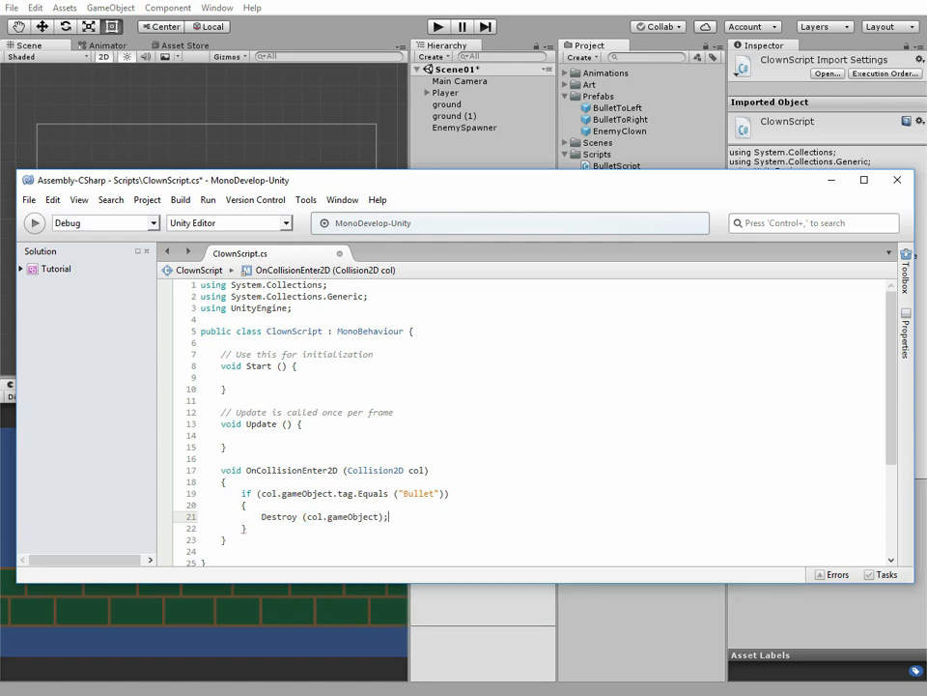
{"action": "type", "text": "Destroy ("}
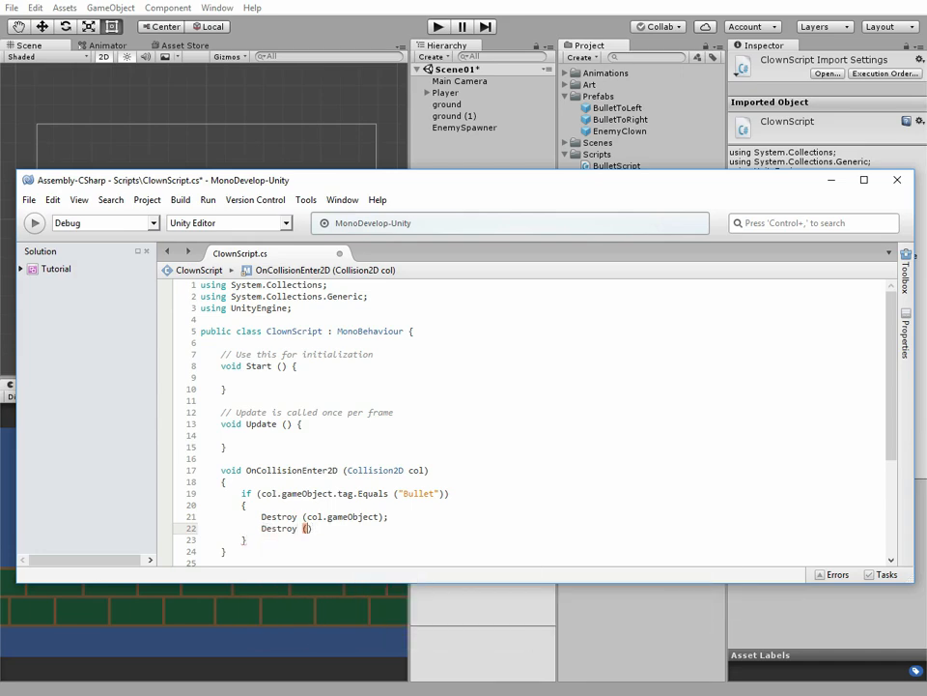
{"action": "type", "text": "gameObject"}
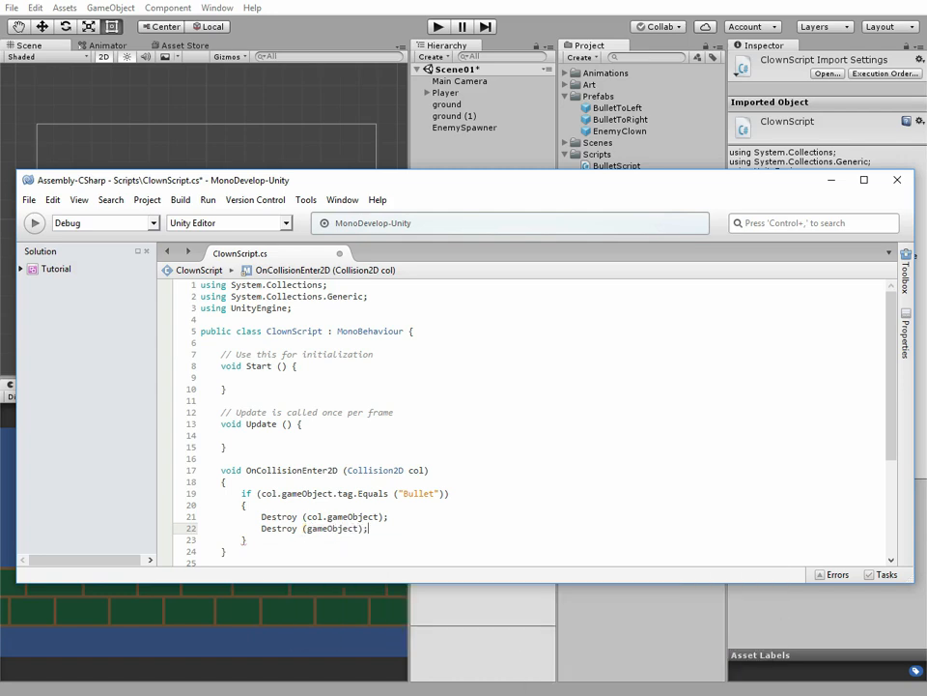
{"action": "key", "text": "ctrl+s"}
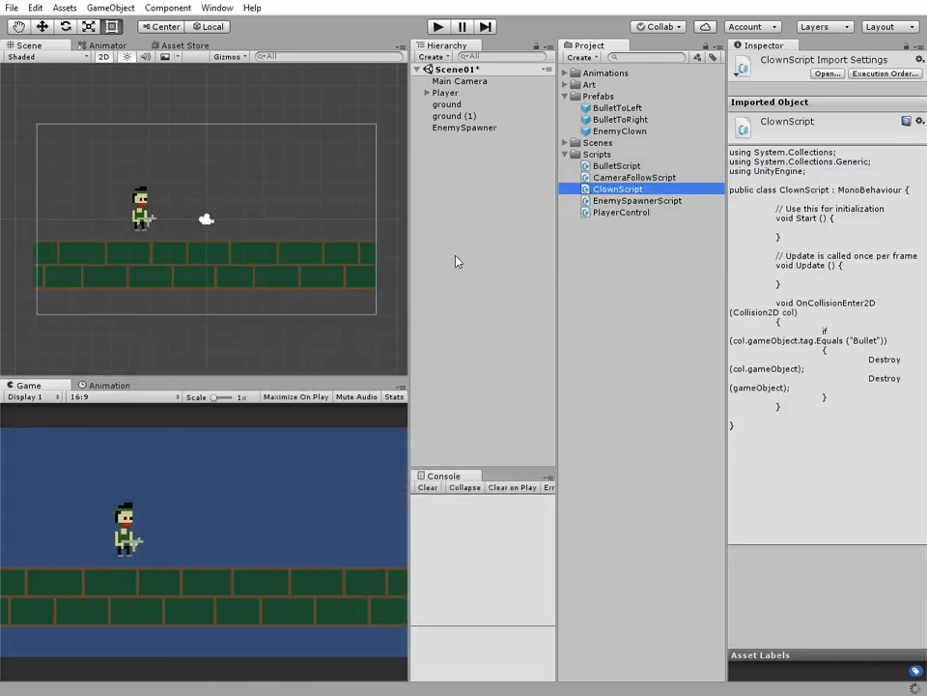
Enter Play mode so an EnemyClown clone spawns beside the player
{"action": "left_click", "coordinate": [437, 27]}
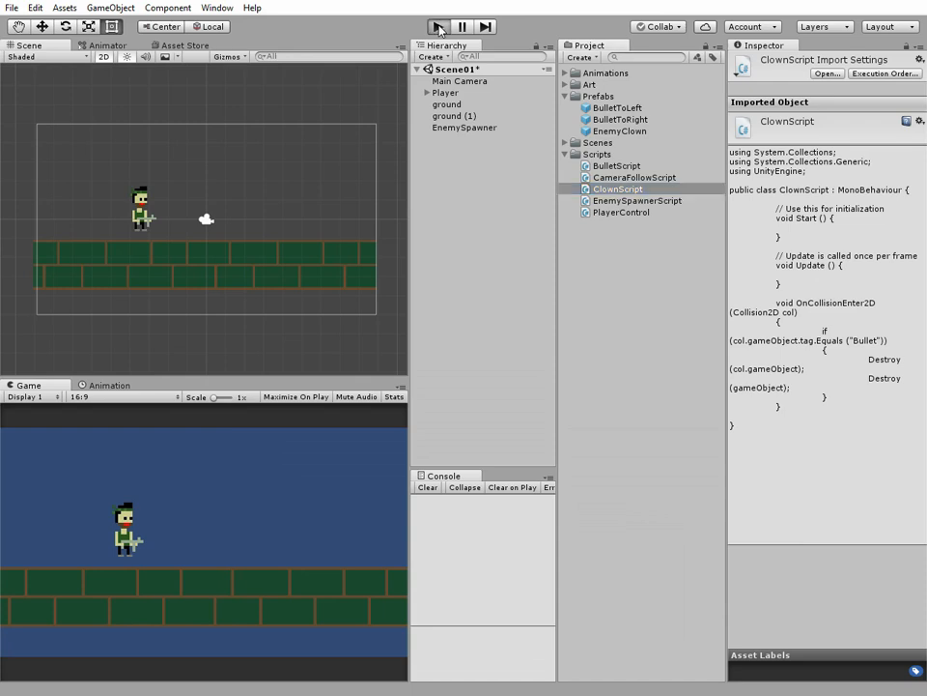
{"action": "left_click", "coordinate": [438, 27]}
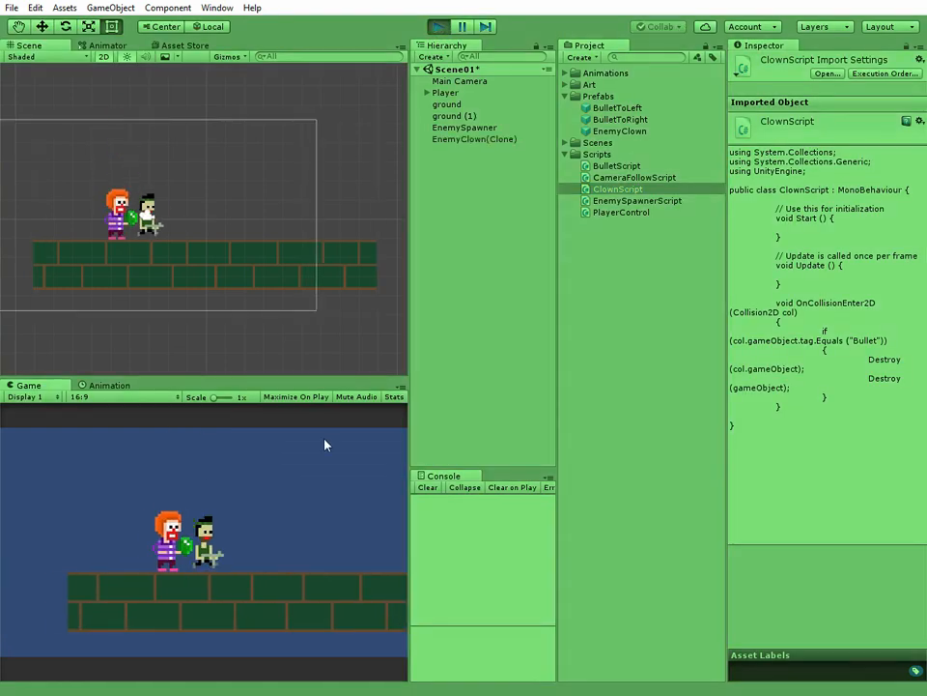